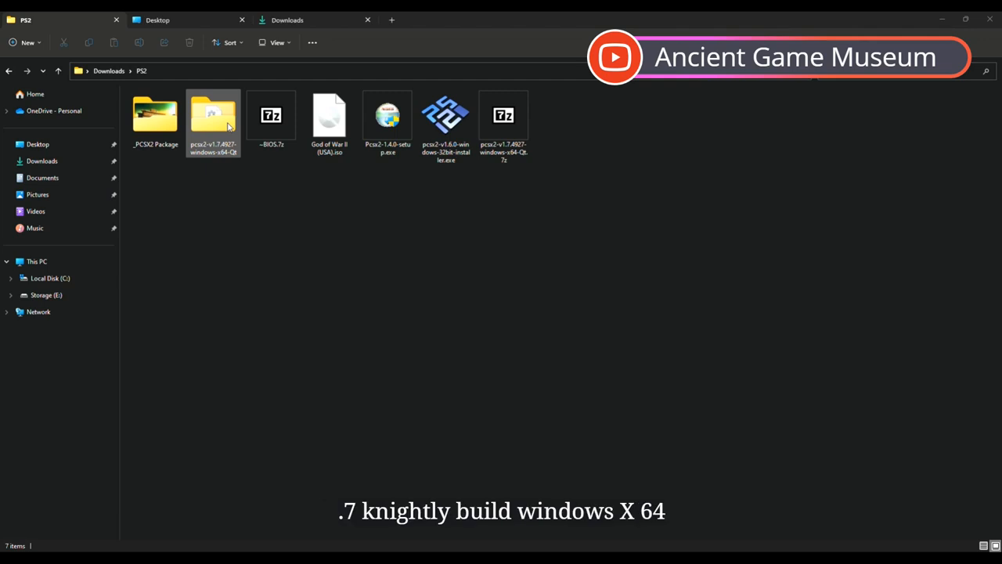
Open the pcsx2-v1.7.4927-windows-x64-Qt nightly build folder in File Explorer.
left_click(213, 118)
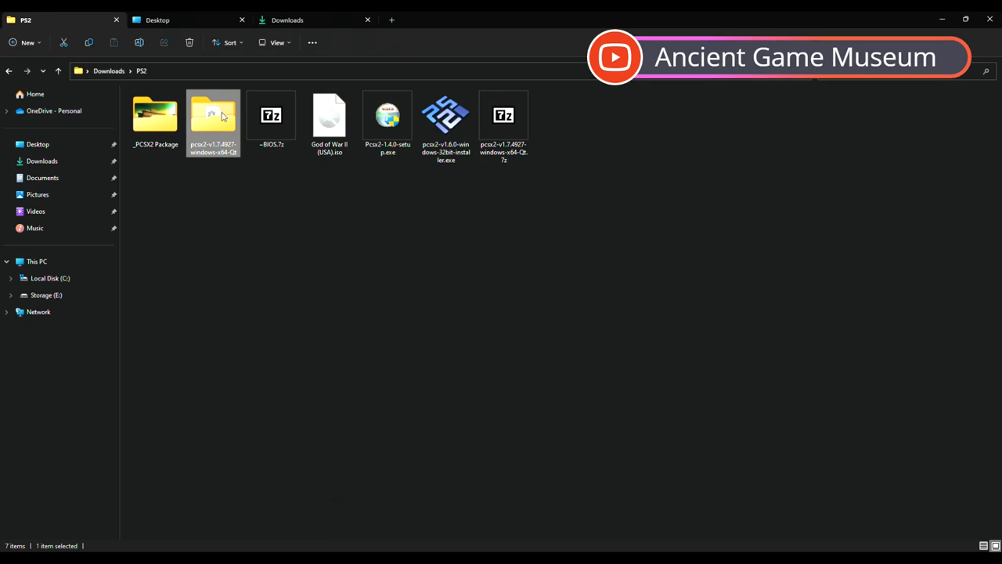
double_click(213, 118)
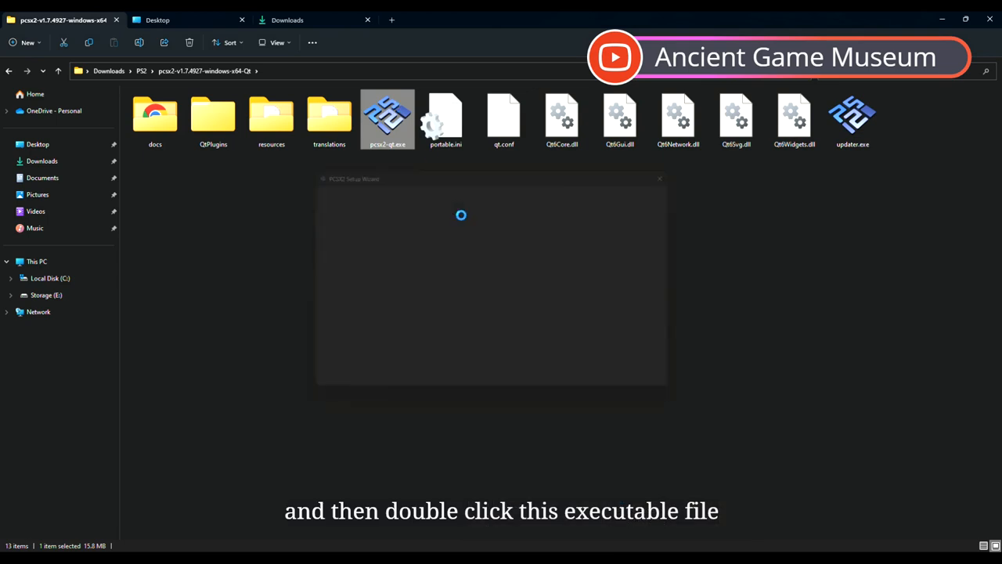
Launch pcsx2-qt.exe, pass the welcome page and point the BIOS step at E:\Downloads\PS2\bios with the USA BIOS.
double_click(387, 117)
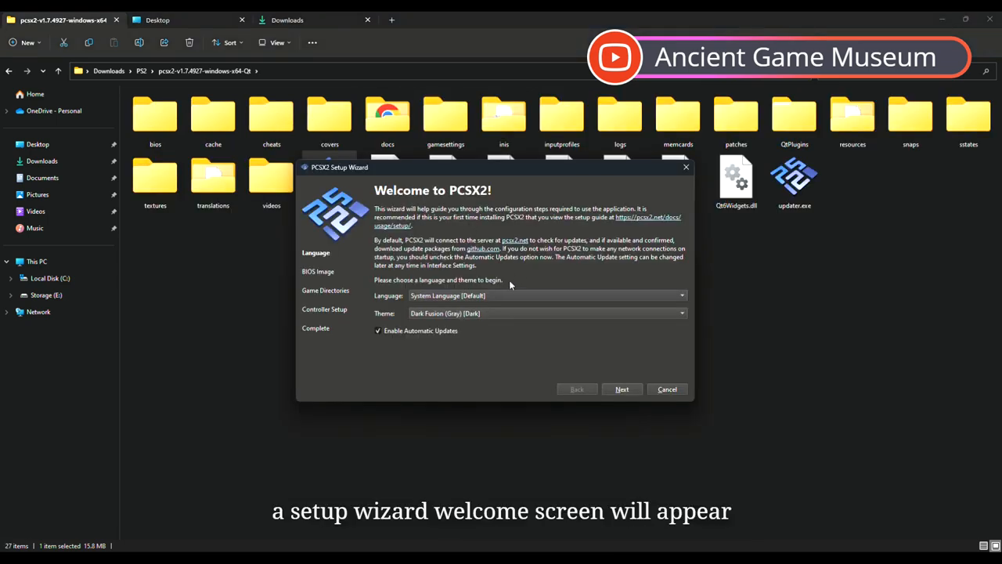
left_click(621, 388)
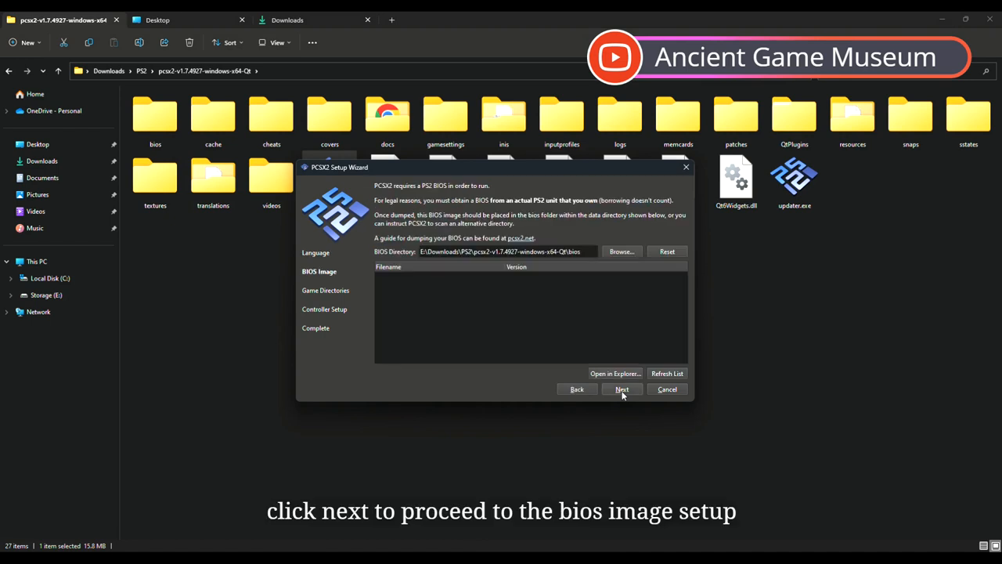
mouse_move(576, 285)
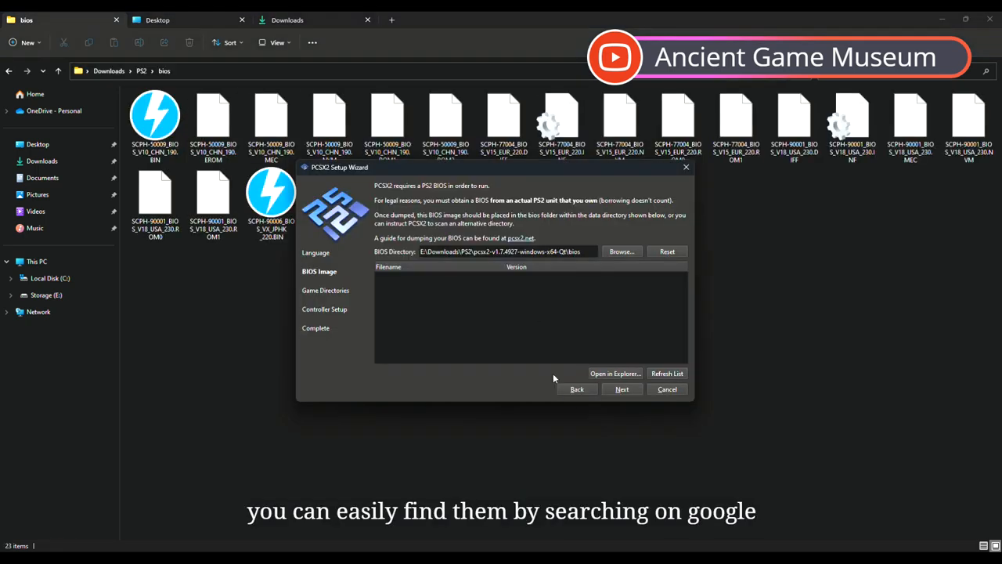
left_click(622, 251)
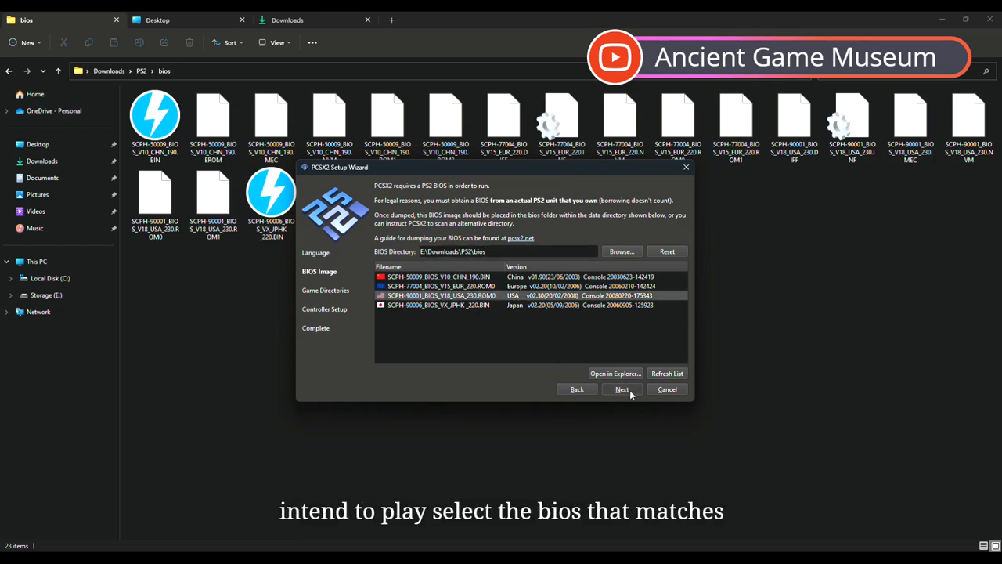
left_click(622, 389)
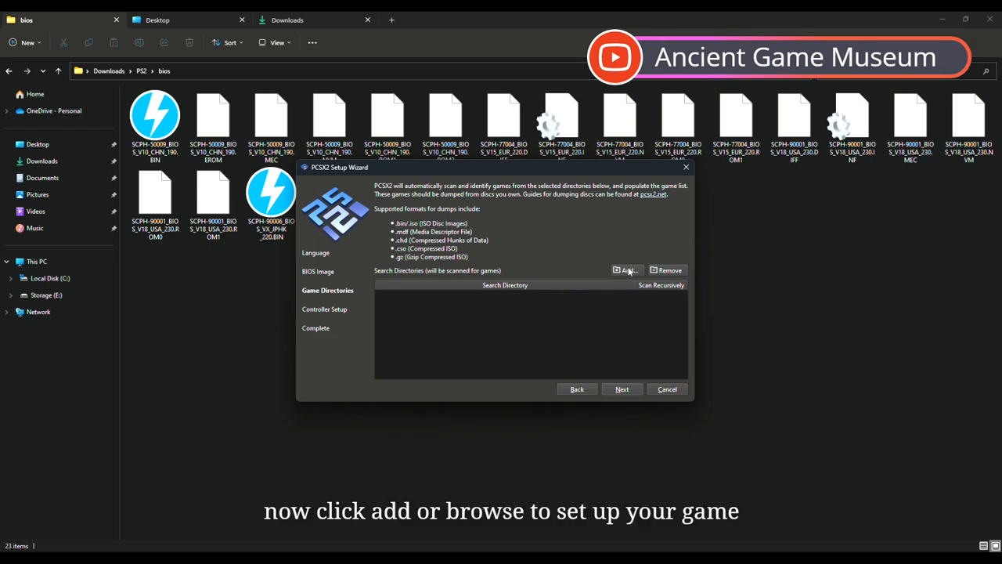
Add E:\Downloads\PS2 as a game search directory, scanned recursively.
left_click(627, 269)
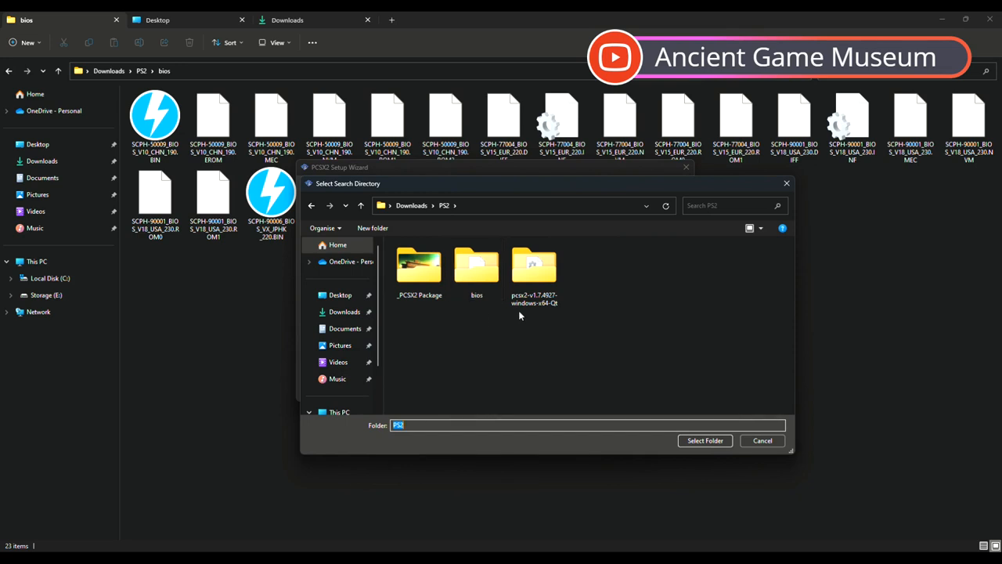
left_click(704, 440)
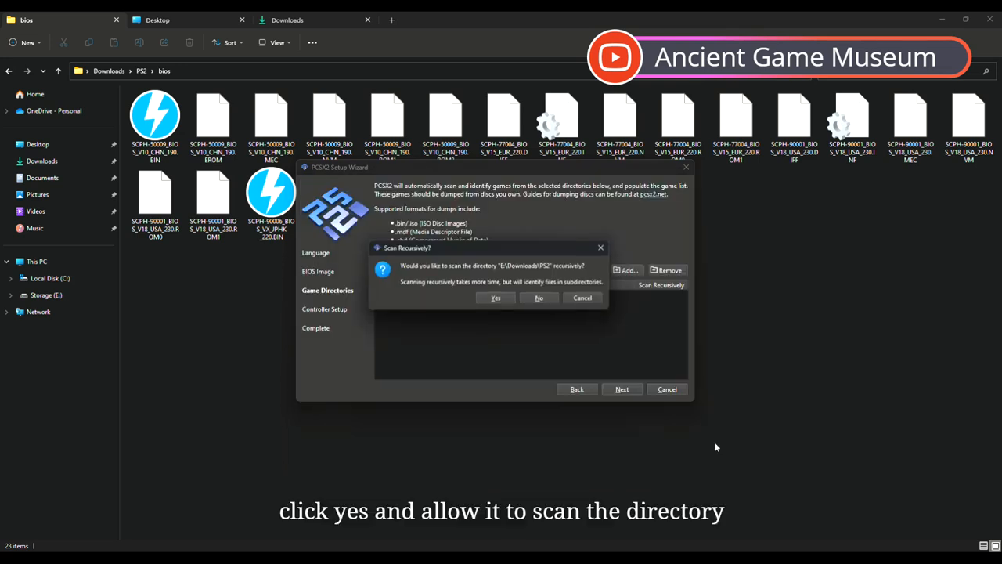
left_click(495, 298)
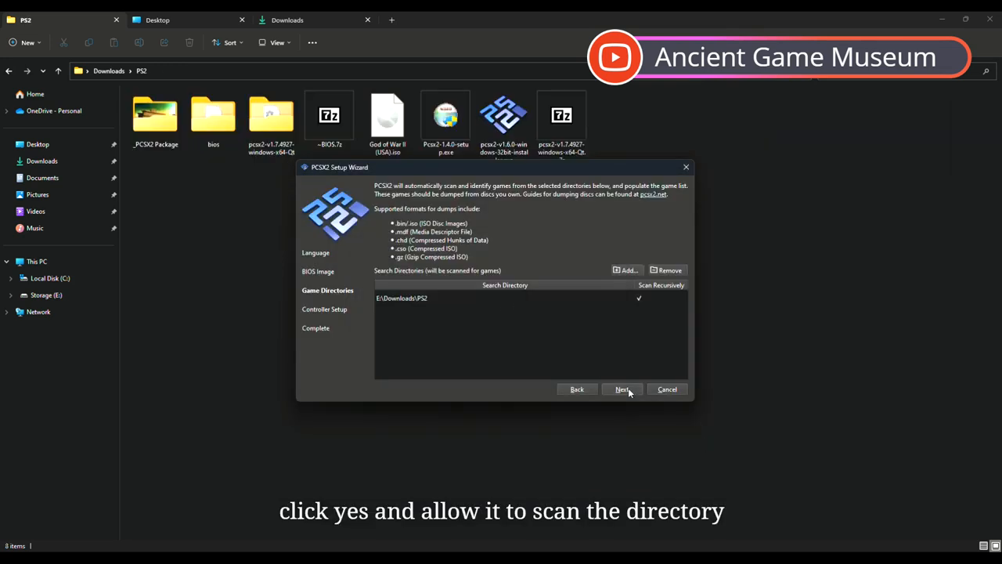
Pass controller setup with the keyboard-mapped DualShock 2 defaults and reach the Complete page.
left_click(623, 389)
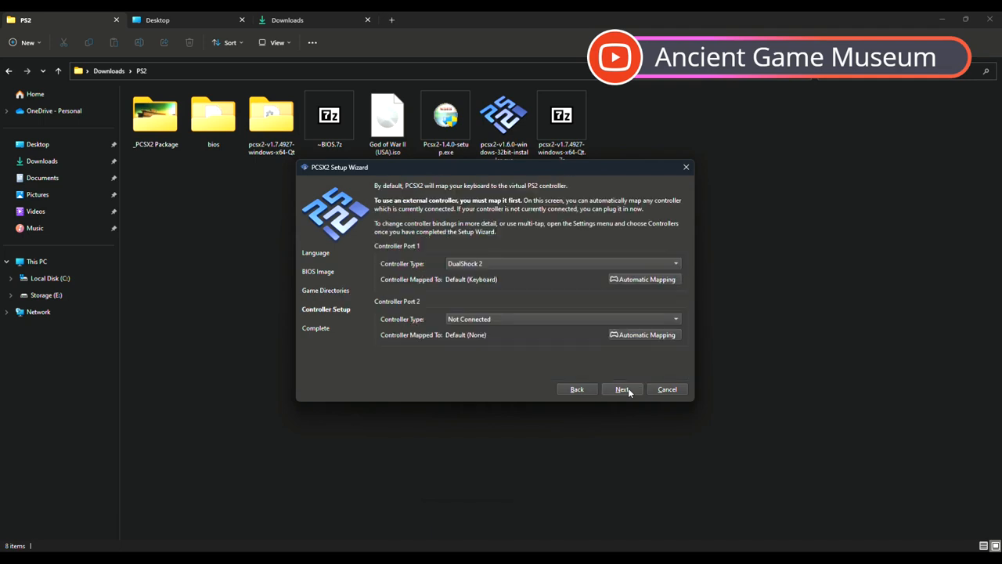
mouse_move(589, 354)
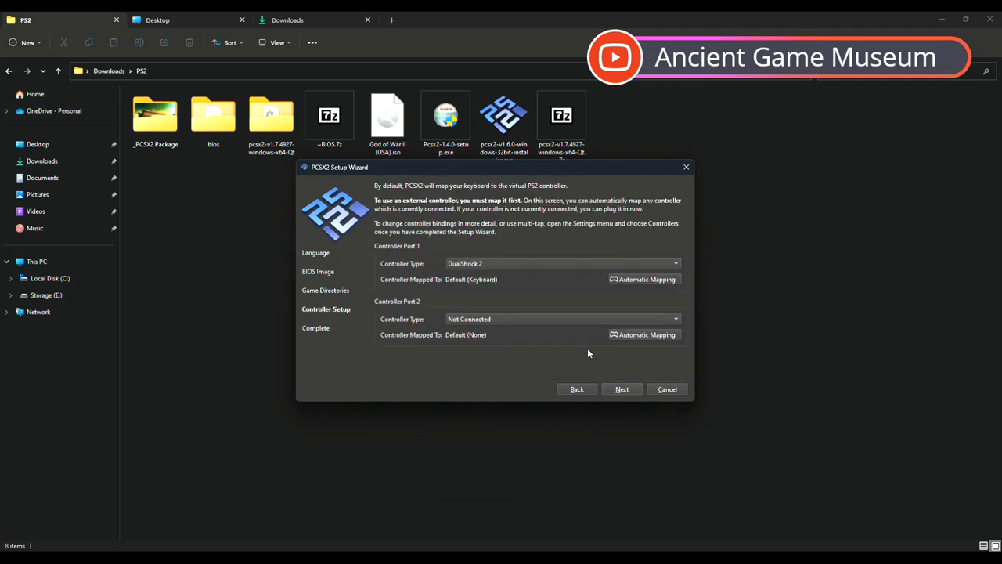
left_click(563, 263)
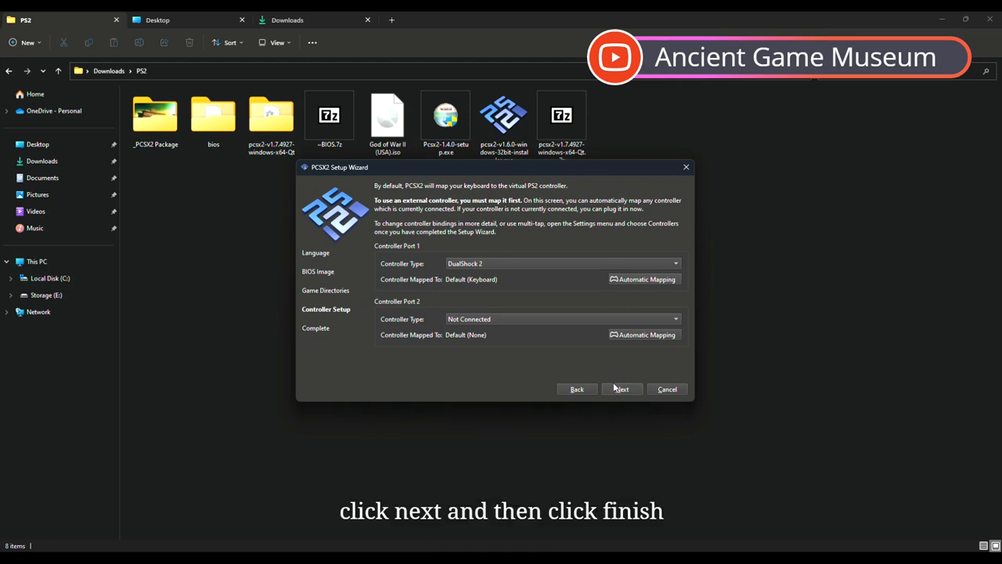
left_click(620, 388)
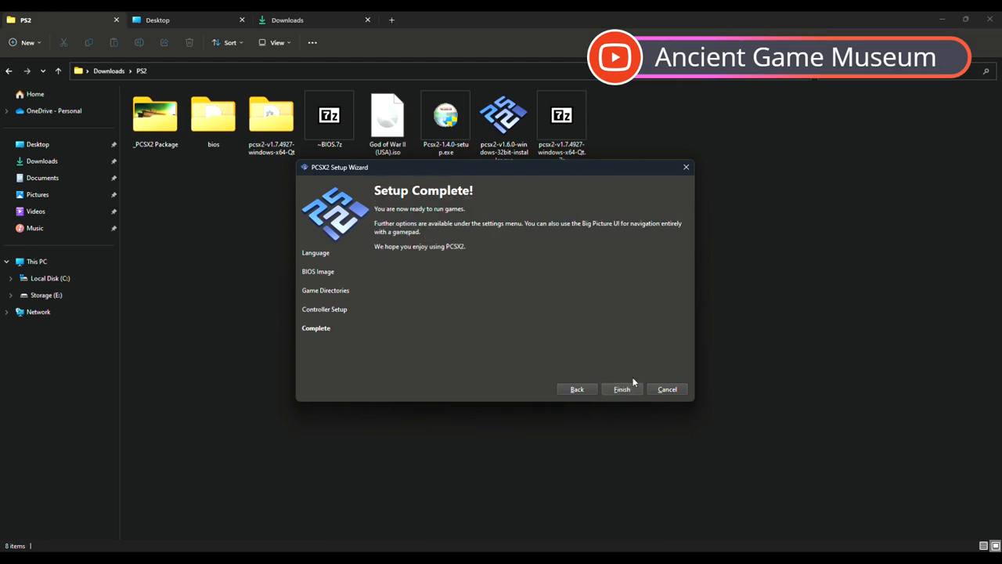
Finish the setup wizard and download and install the v1.7.4931 update.
left_click(621, 388)
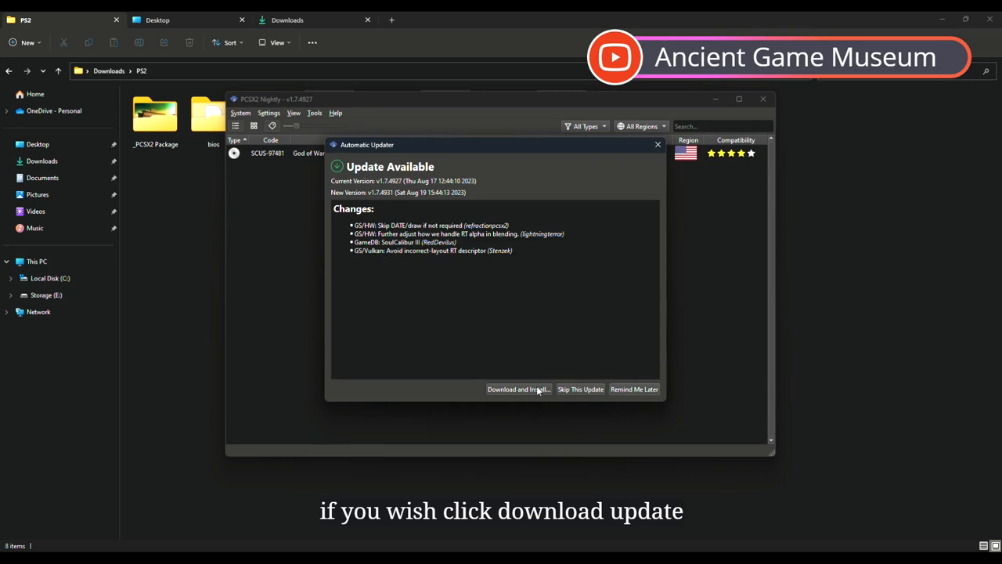
left_click(519, 389)
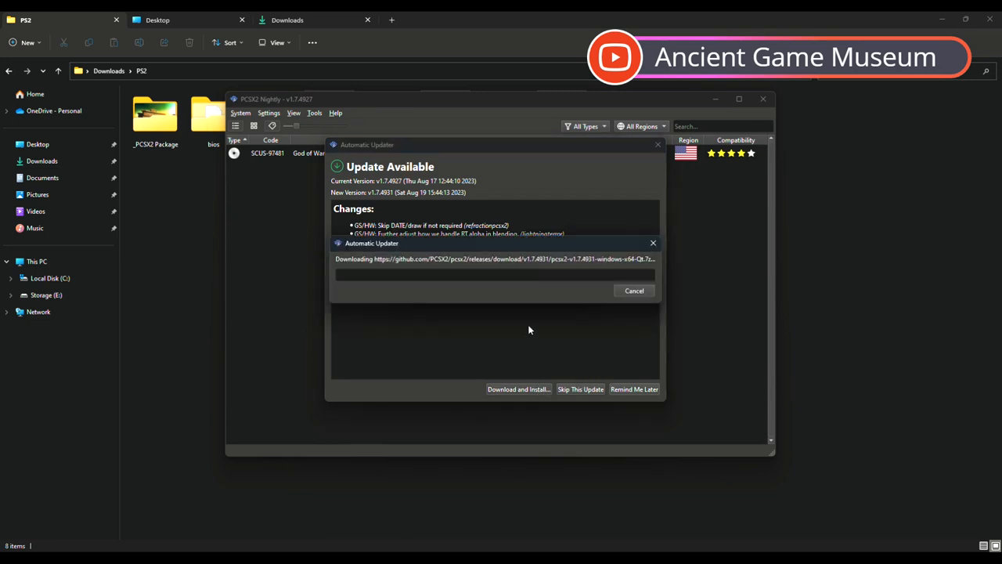
left_click(518, 388)
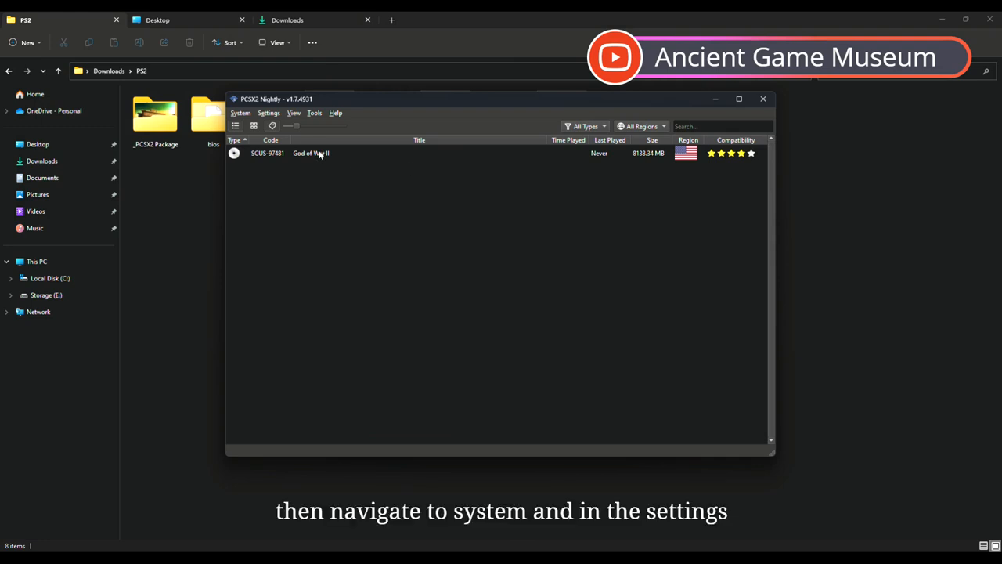
Bring up PCSX2's settings on the Graphics page via System > Settings.
left_click(241, 113)
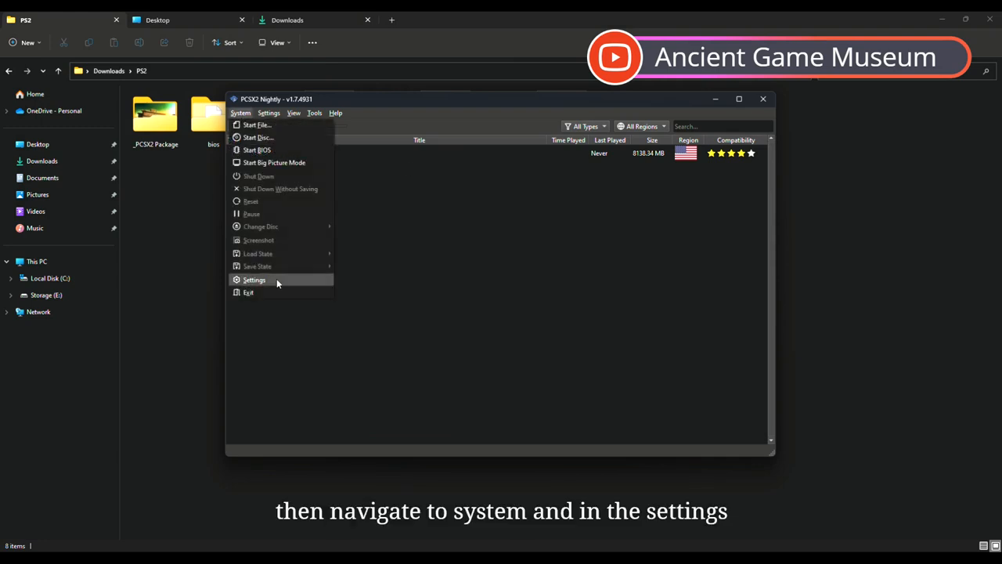
left_click(253, 279)
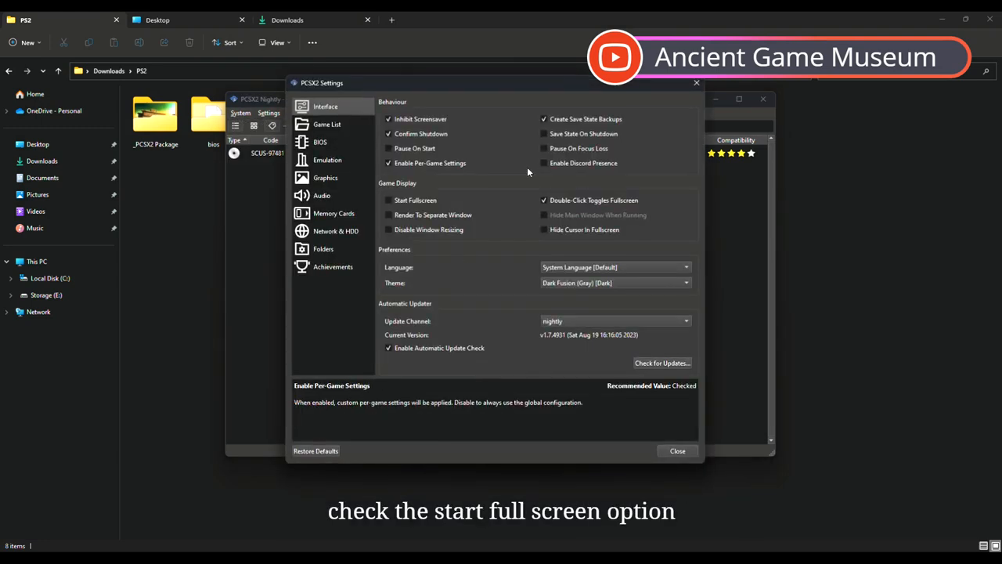
left_click(326, 177)
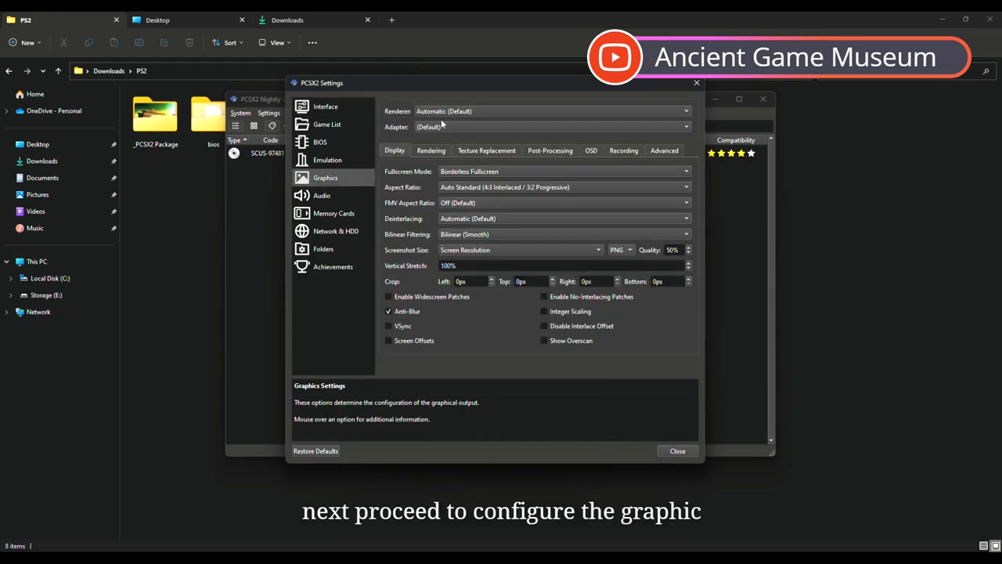
Set the renderer to Direct3D 11 on the Radeon RX Vega M GH adapter.
left_click(551, 125)
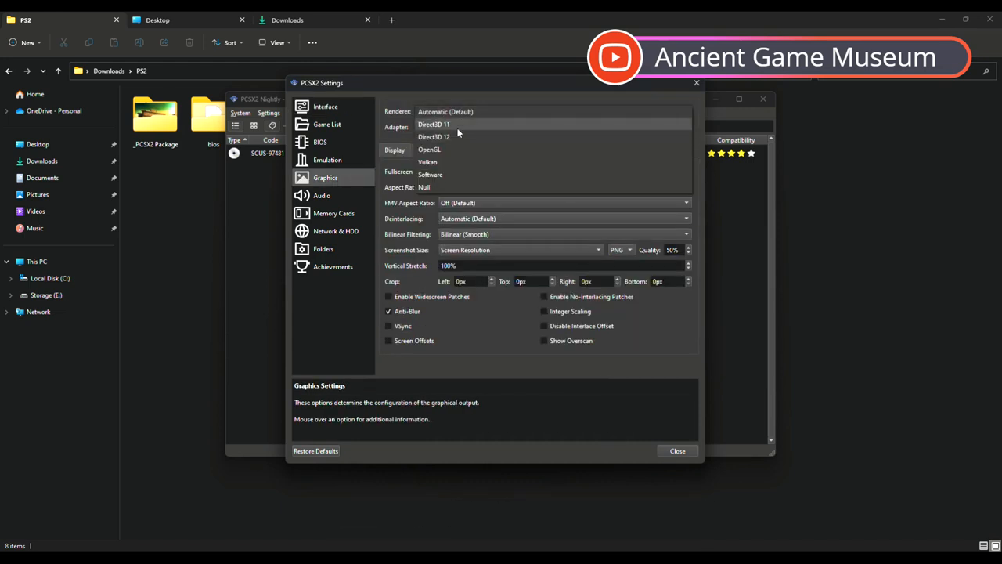
left_click(434, 125)
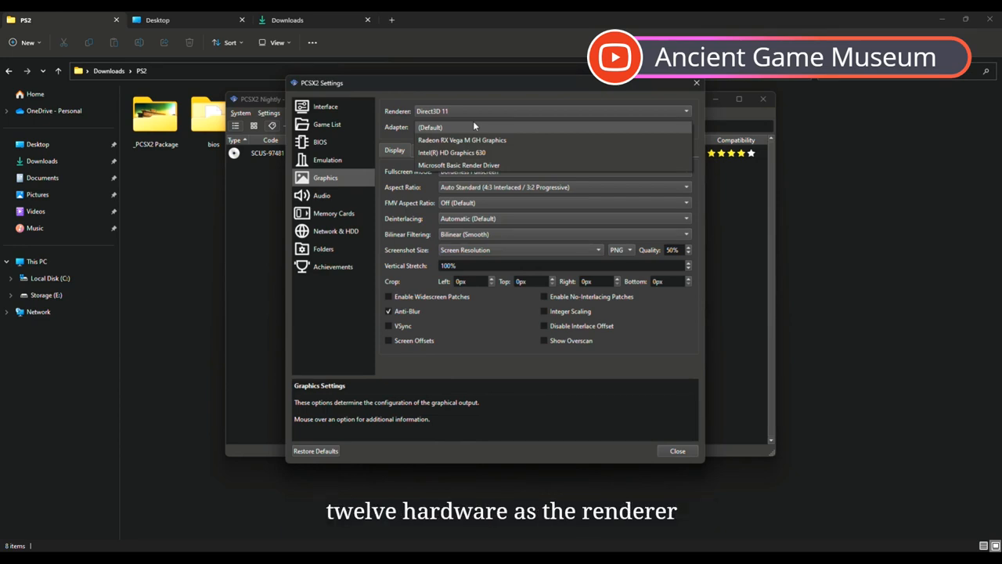
mouse_move(462, 141)
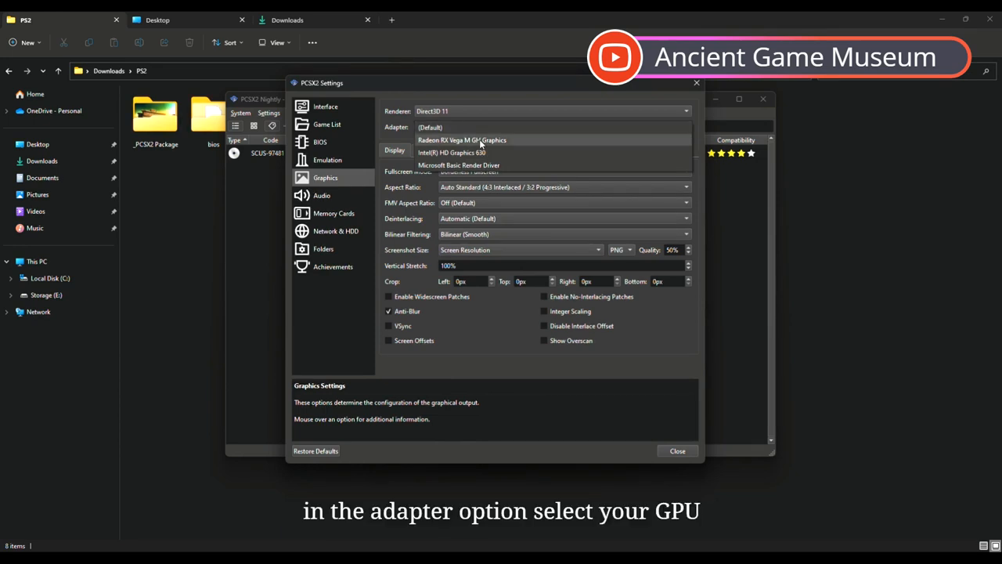
left_click(462, 139)
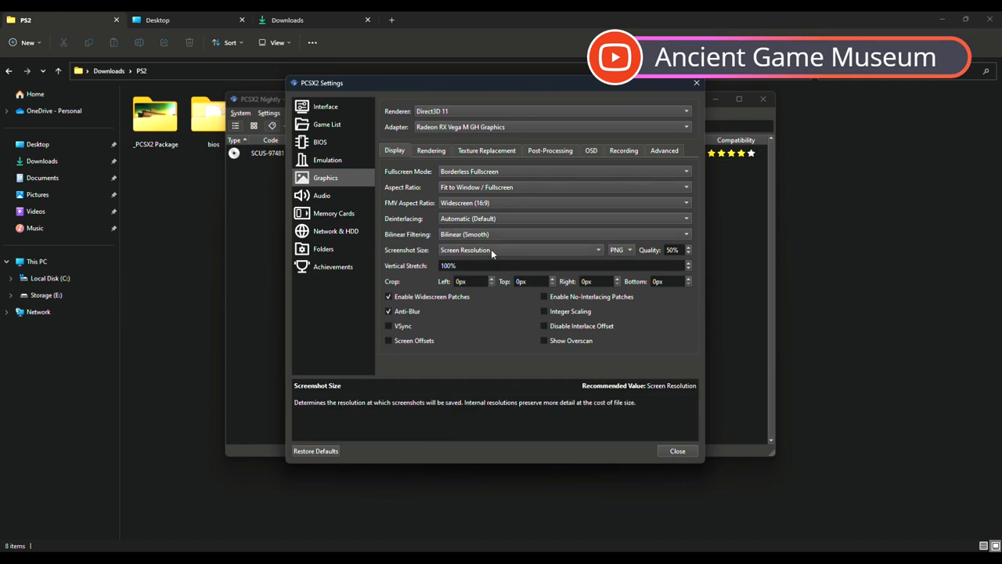
In Rendering, set internal resolution to 3x Native (~1080p) and anisotropic filtering to 16x.
left_click(431, 150)
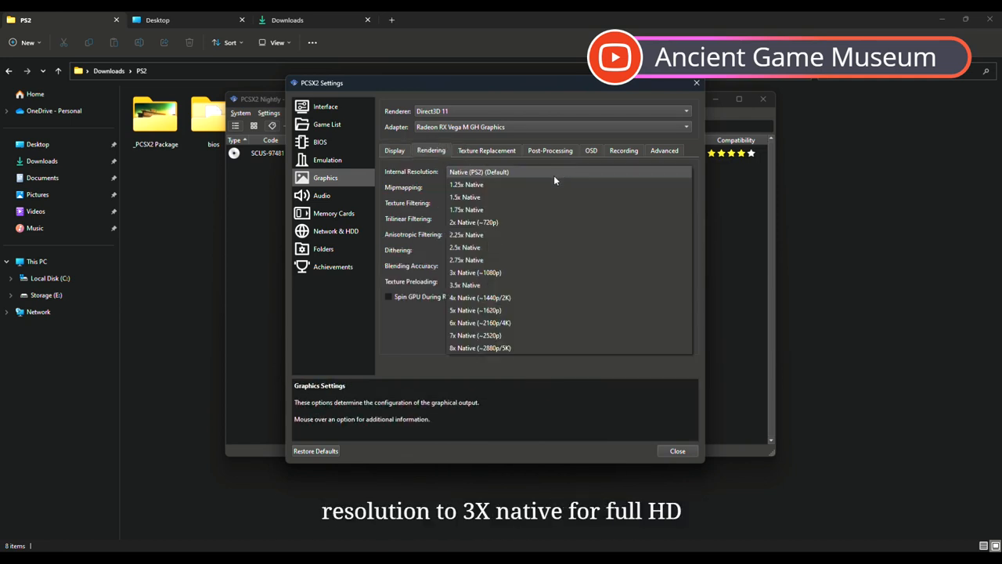
left_click(476, 273)
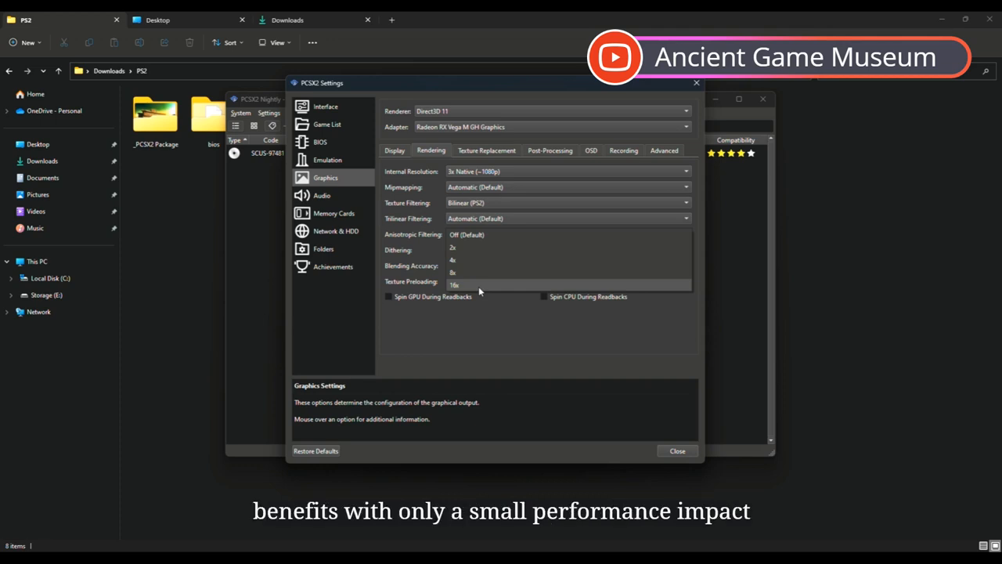
left_click(550, 151)
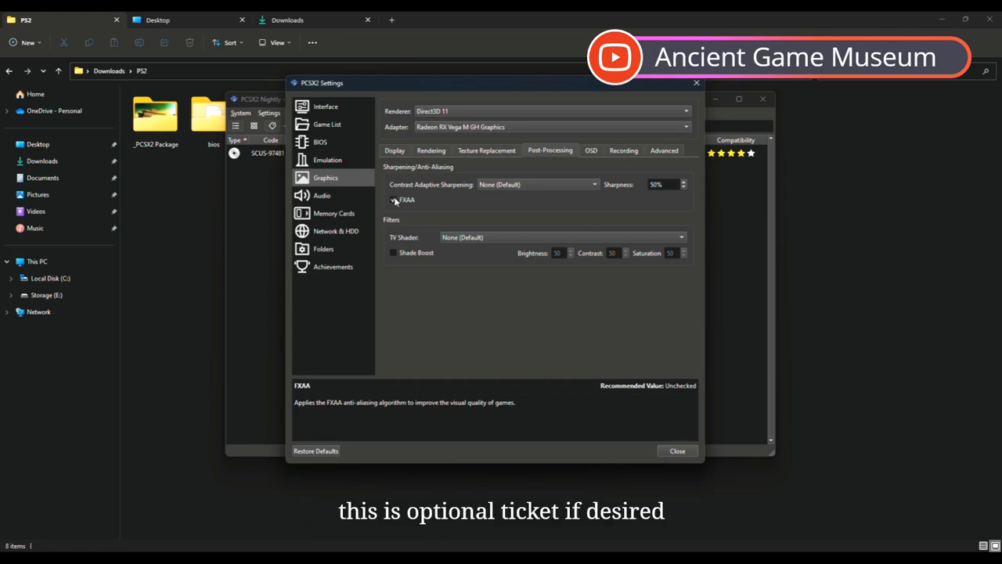
Switch from the post-processing options to the OSD settings page.
left_click(592, 150)
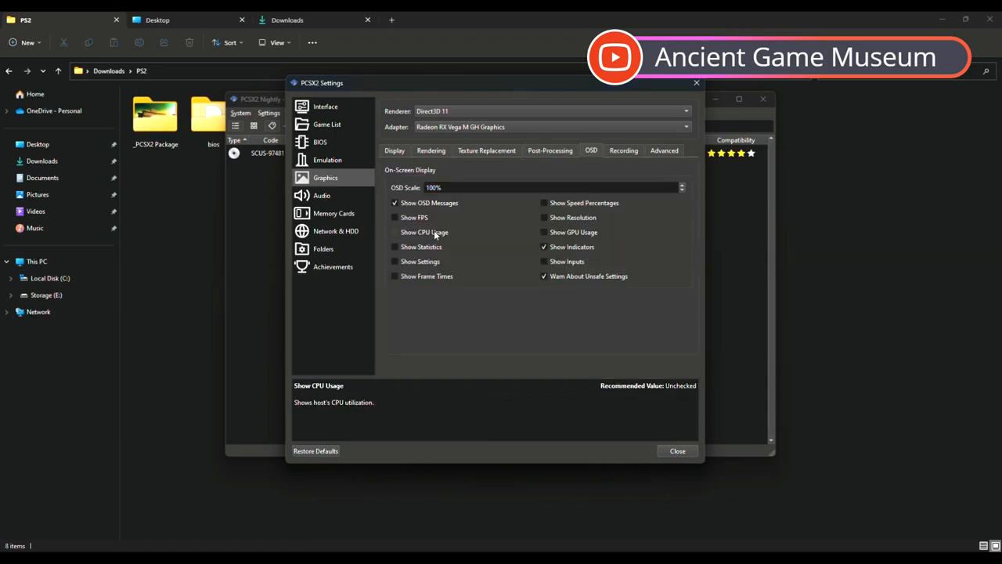
Enable Show CPU Usage alongside FPS and GPU usage, then close settings back to the game list.
left_click(394, 232)
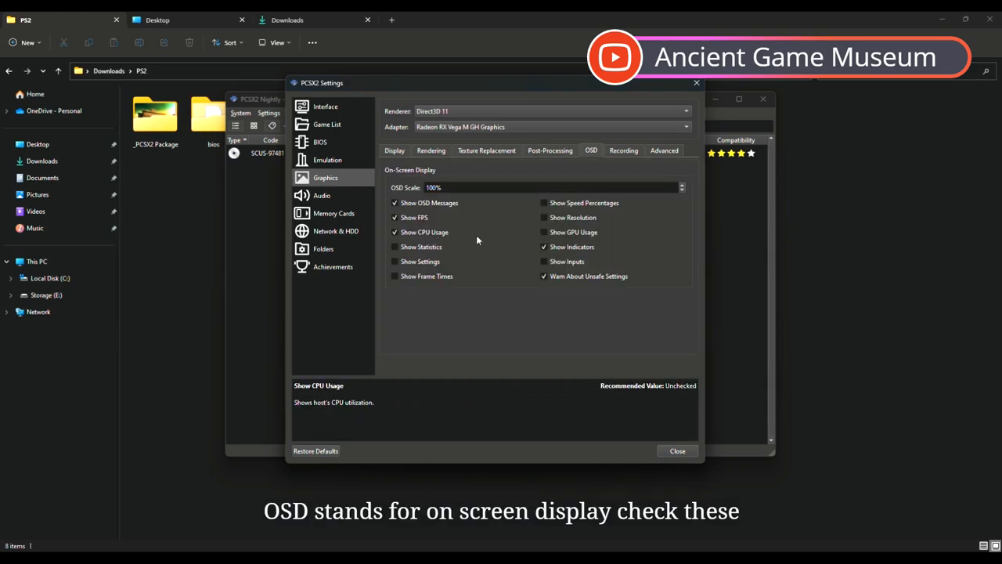
mouse_move(592, 243)
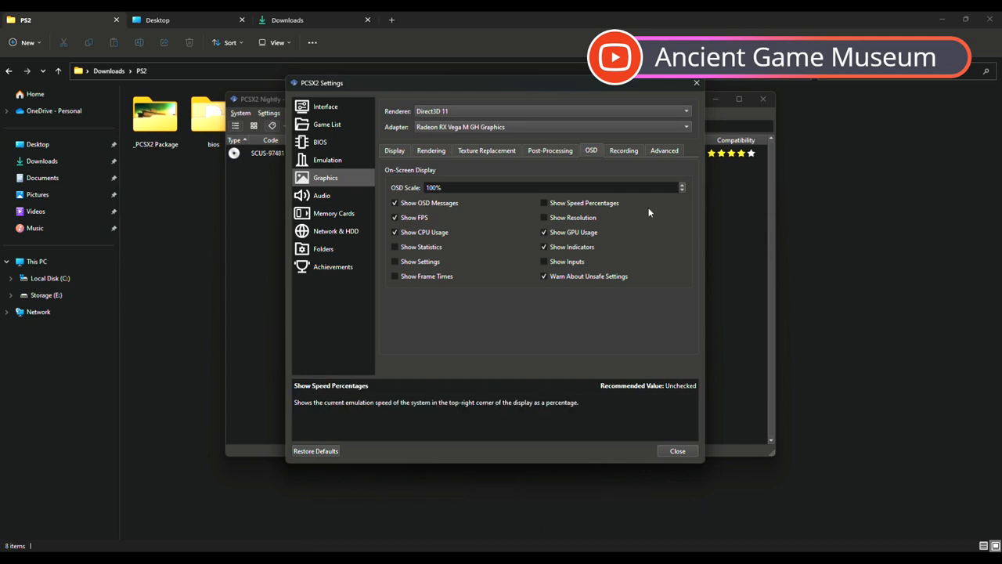
left_click(332, 267)
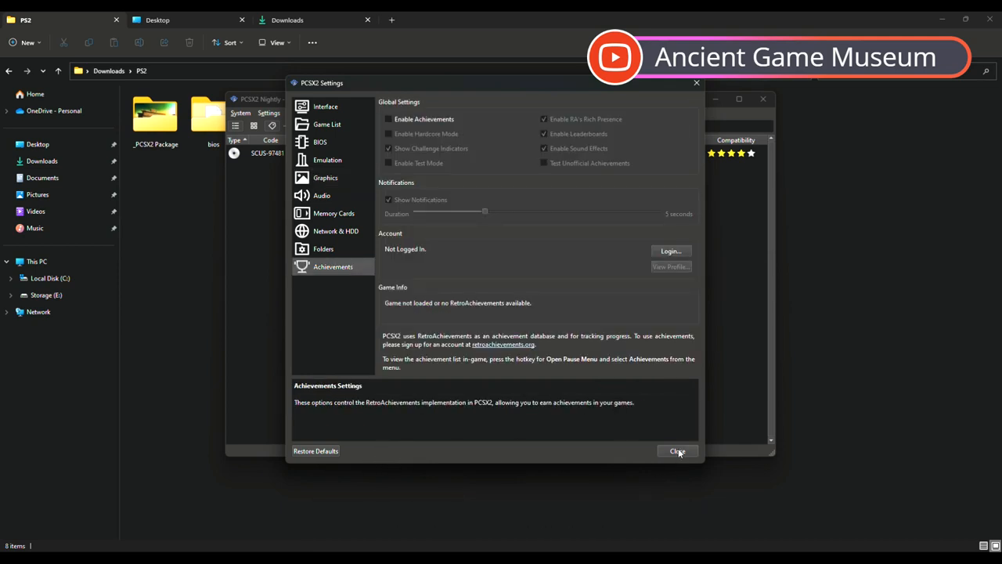
left_click(677, 451)
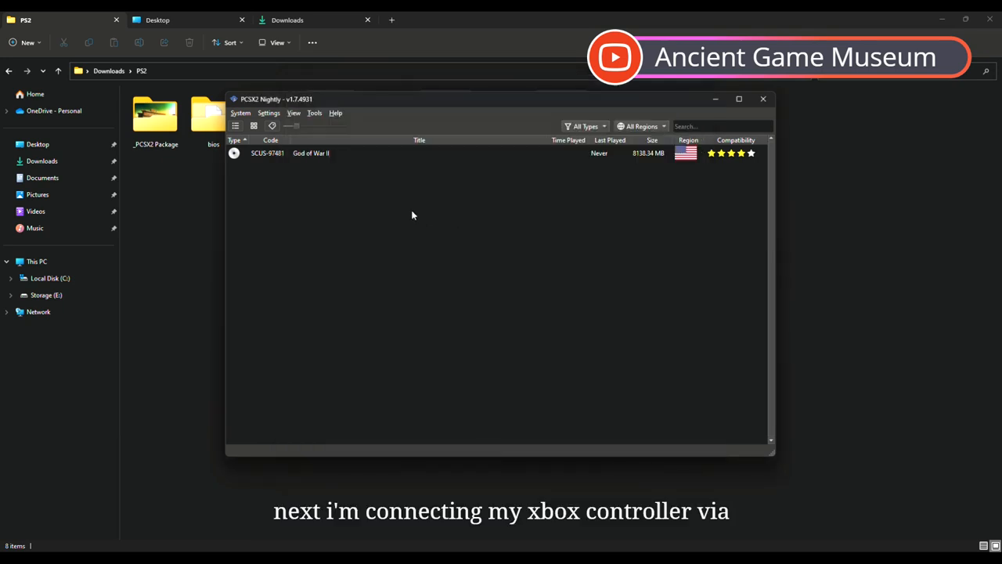
mouse_move(351, 175)
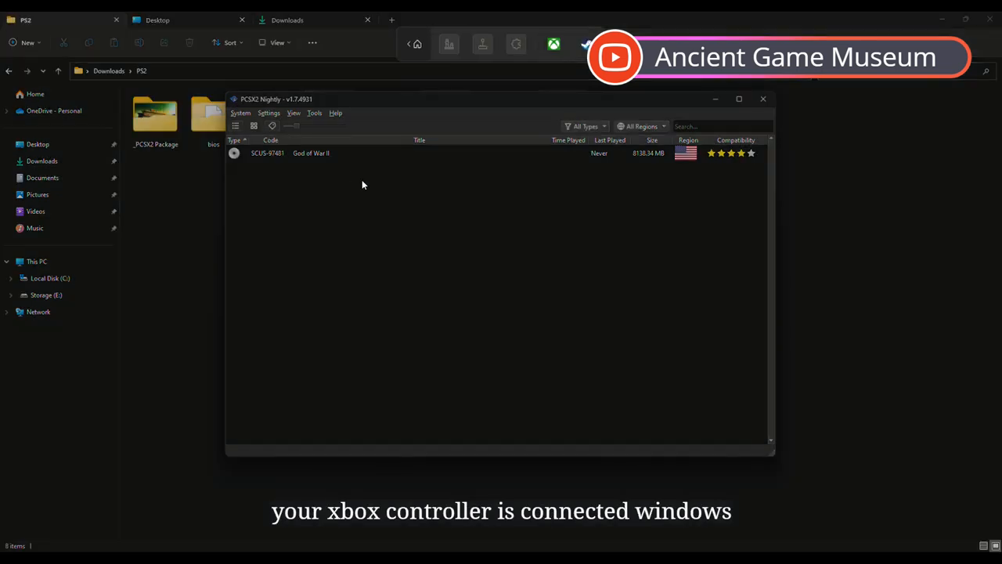
Bring up the controller settings from Settings > Controllers with the Xbox controller connected.
left_click(270, 113)
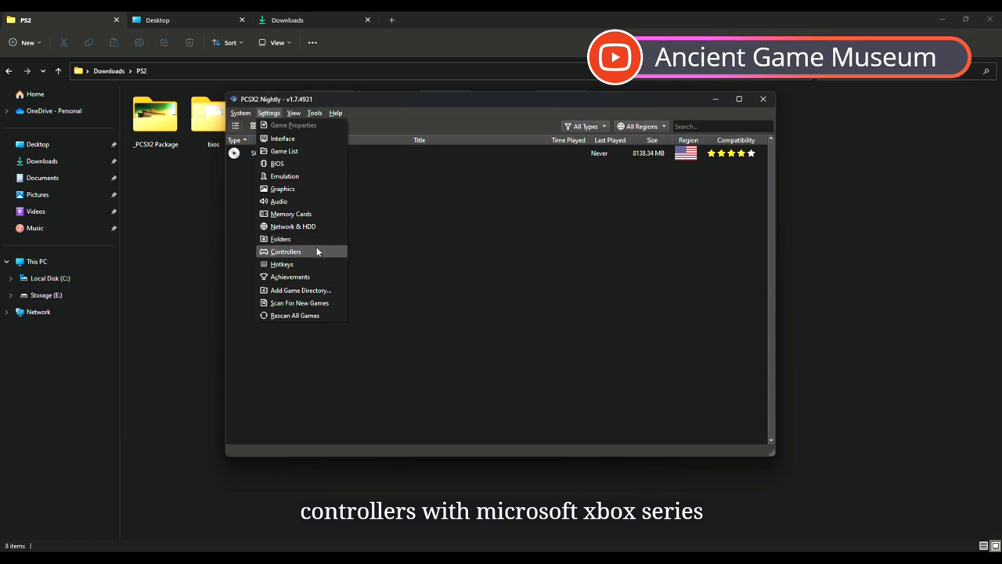
left_click(285, 251)
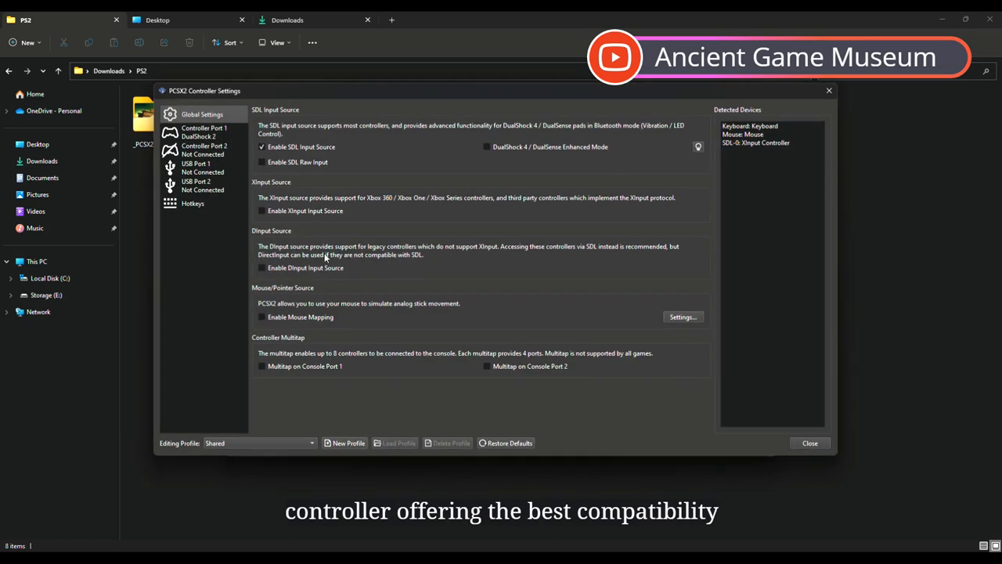
mouse_move(538, 219)
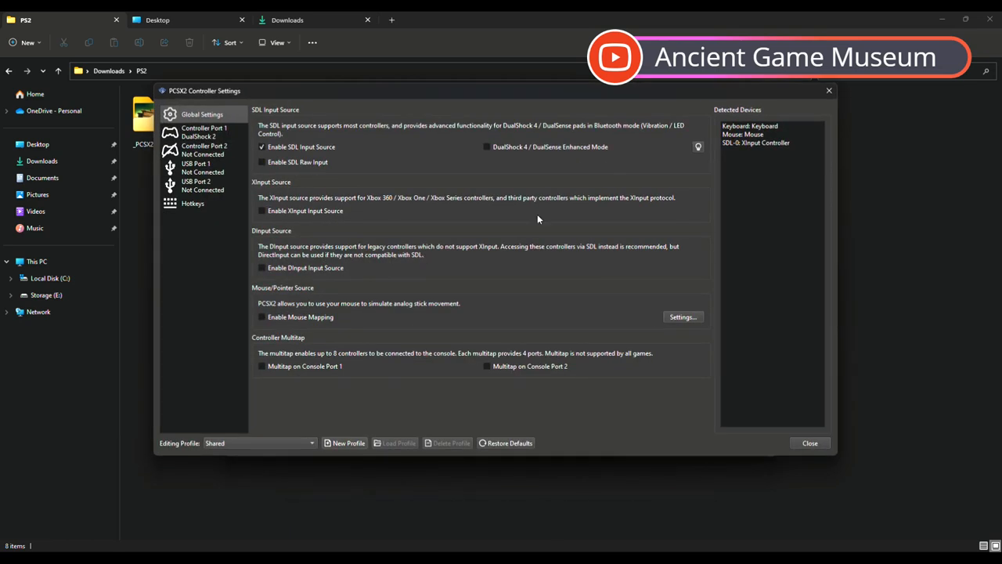
mouse_move(611, 188)
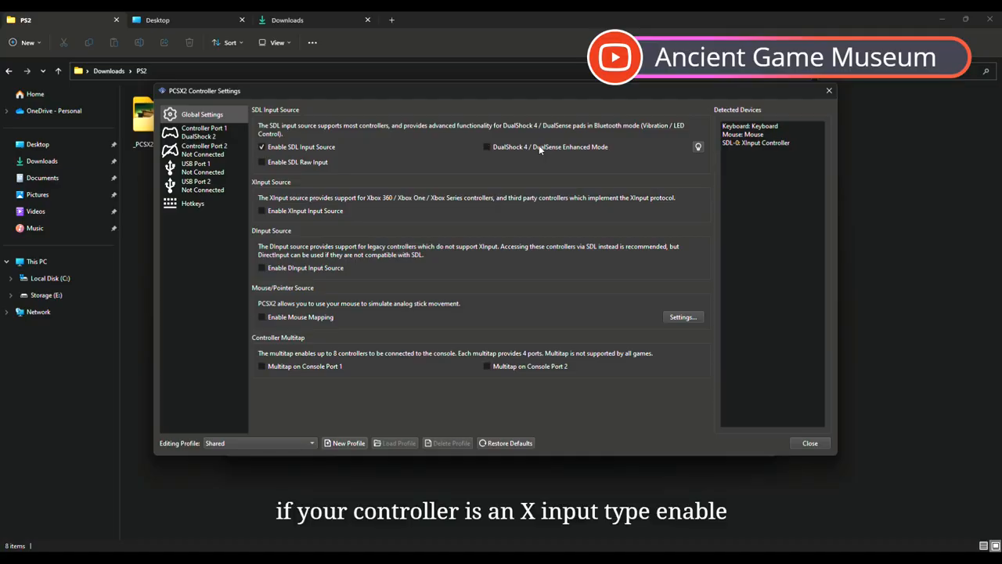
mouse_move(304, 225)
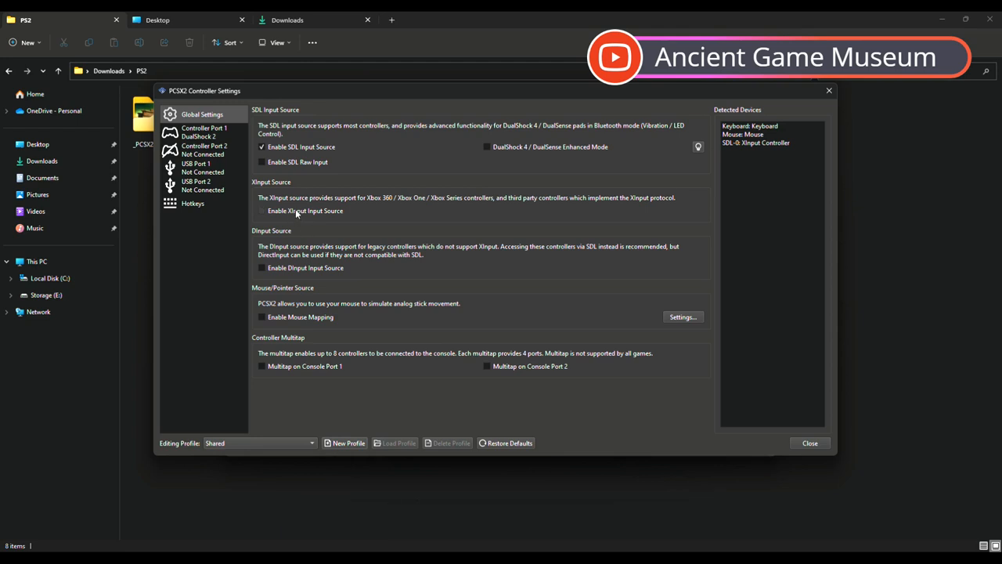
Enable the XInput input source and select Controller Port 1's bindings page.
left_click(263, 210)
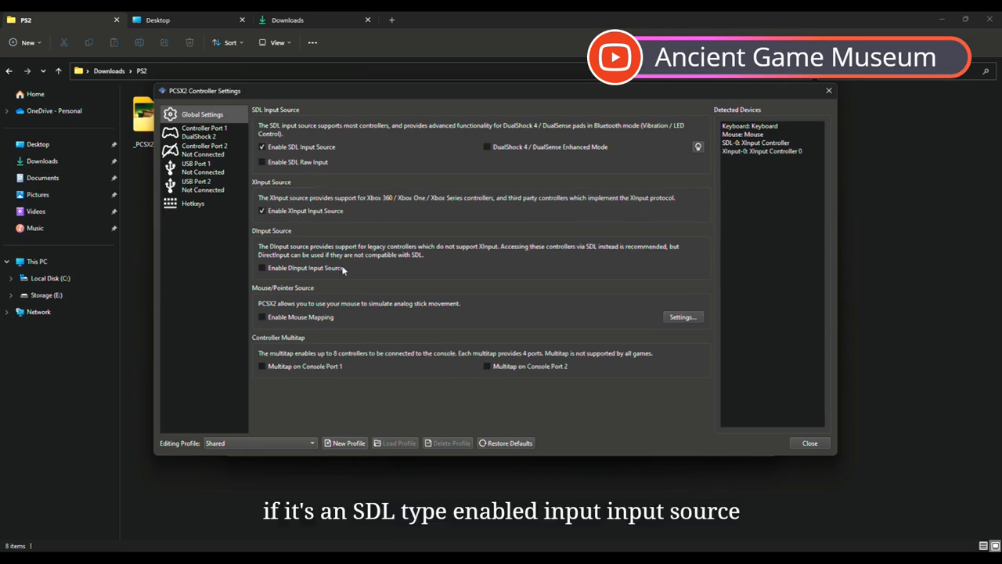
left_click(204, 132)
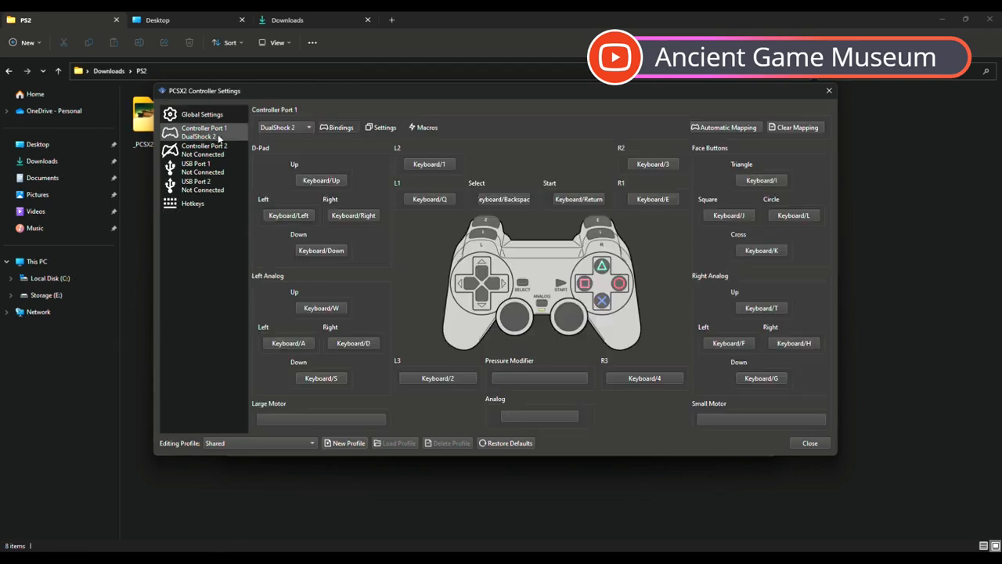
mouse_move(755, 165)
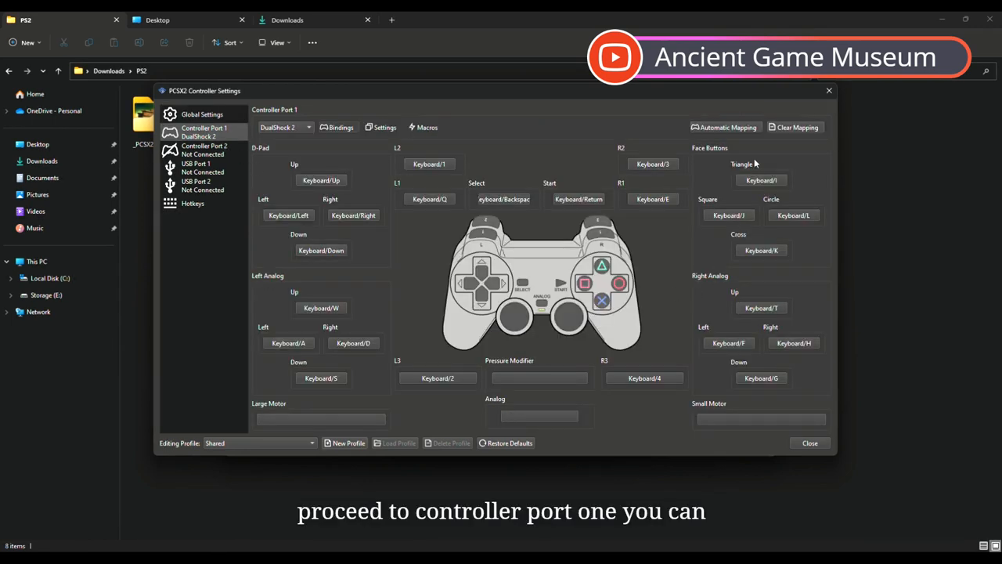
Auto-map Controller Port 1's DualShock 2 to XInput-0, then move to USB Port 1.
left_click(727, 127)
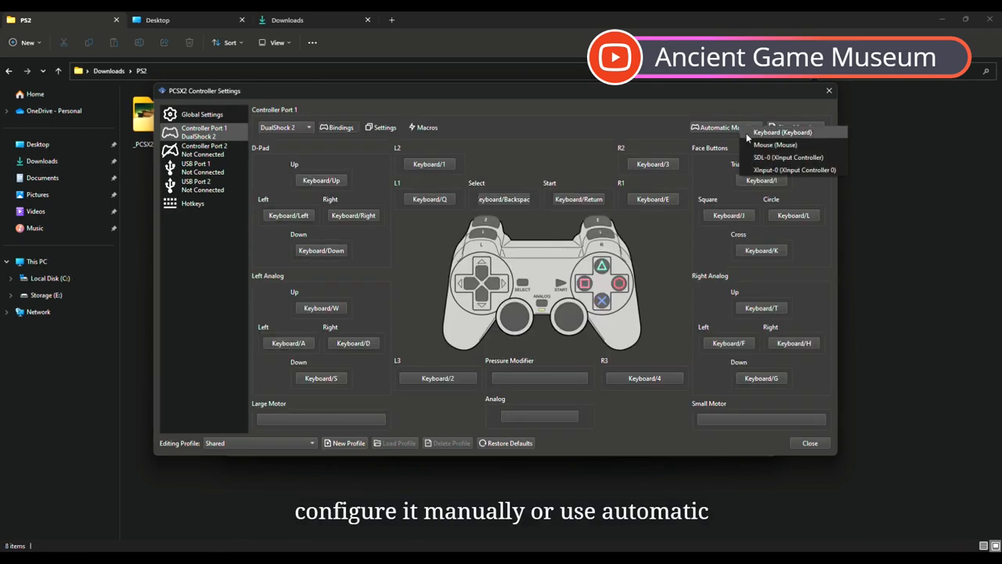
left_click(794, 169)
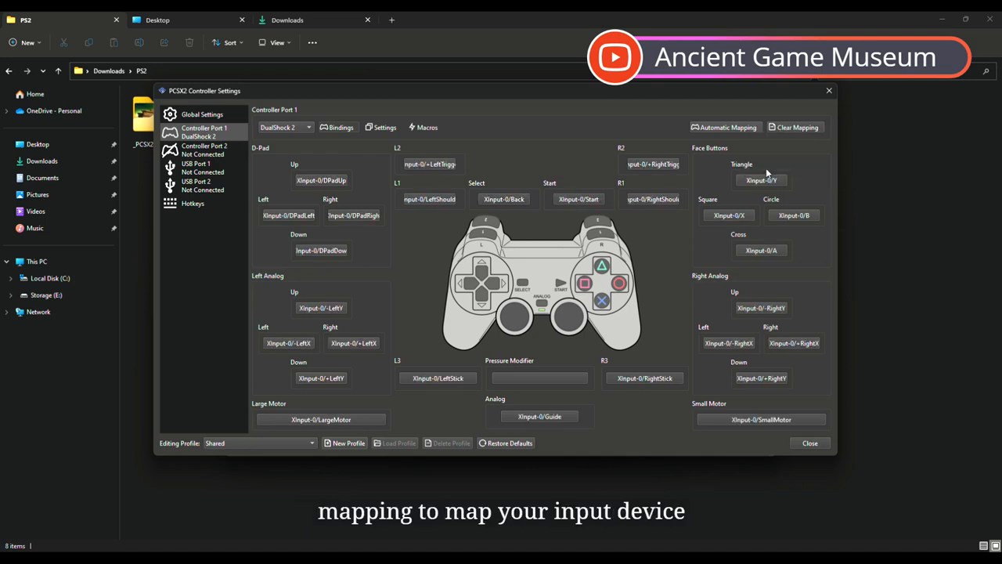
left_click(196, 166)
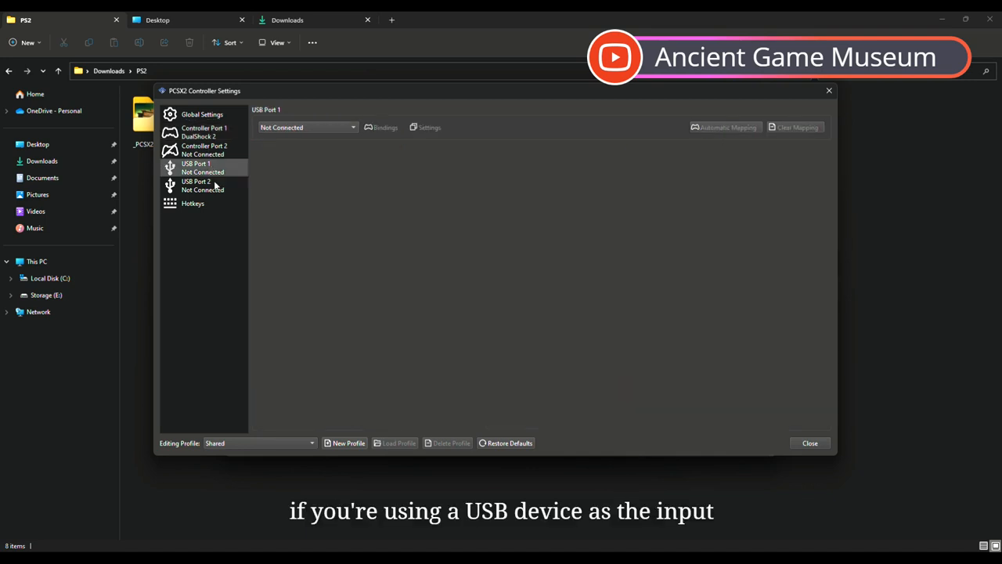
Keep USB Port 1 and 2 Not Connected, review Hotkeys, and close the controller settings.
left_click(306, 127)
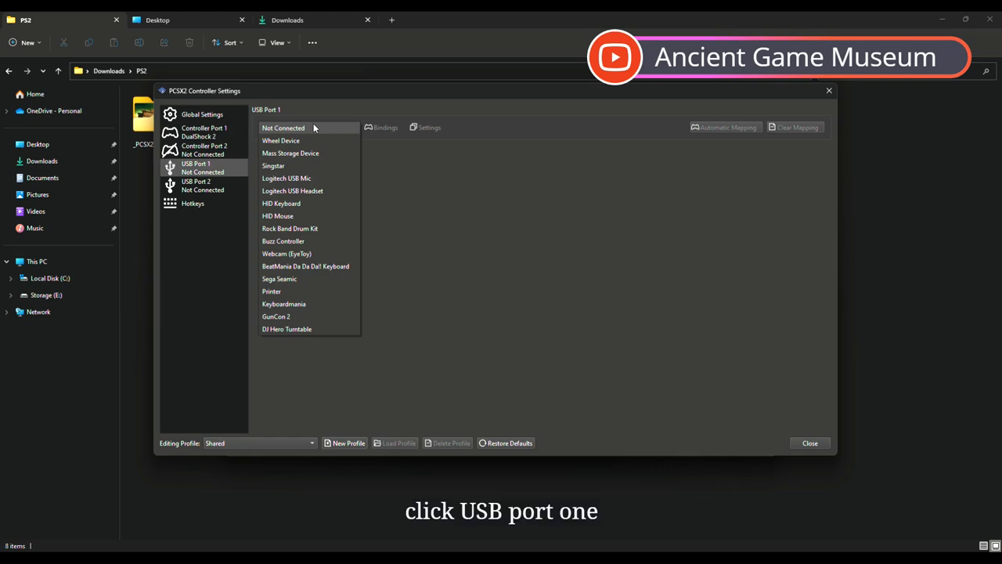
left_click(282, 129)
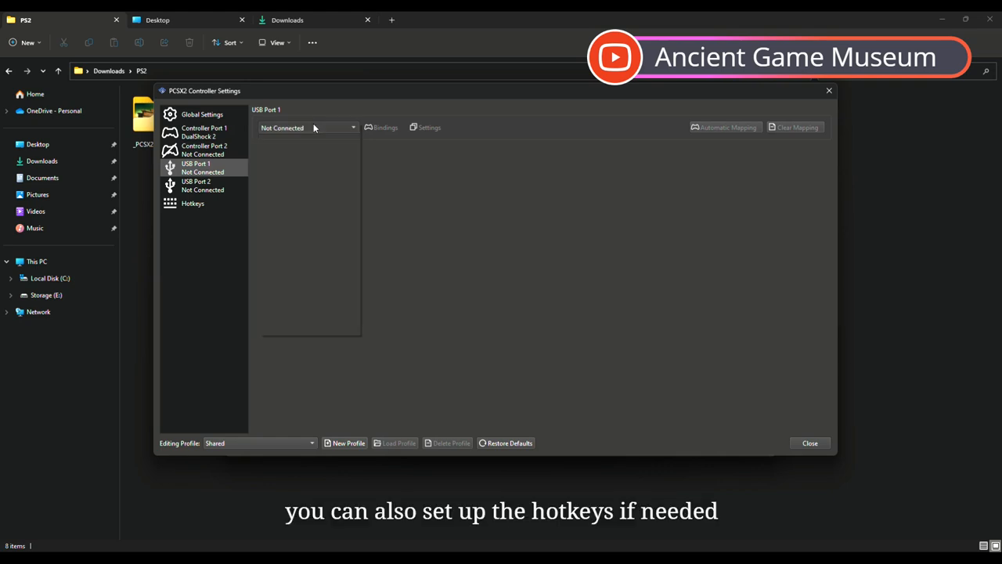
left_click(195, 185)
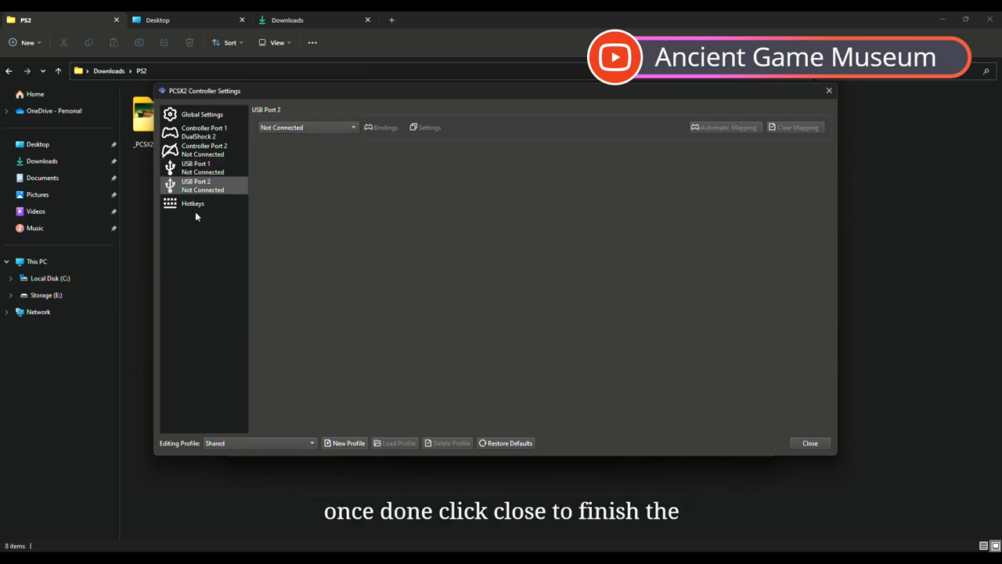
left_click(193, 203)
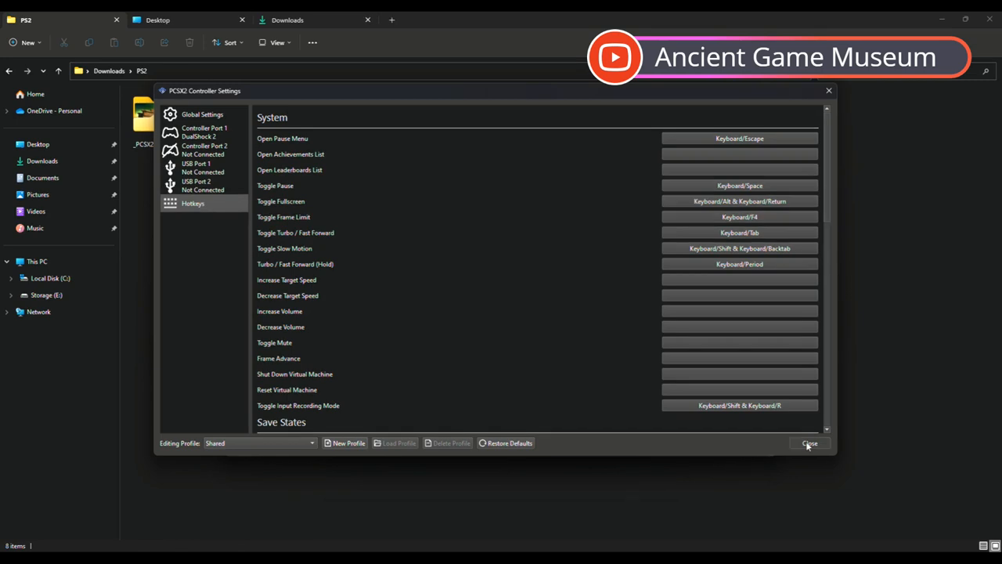
left_click(294, 113)
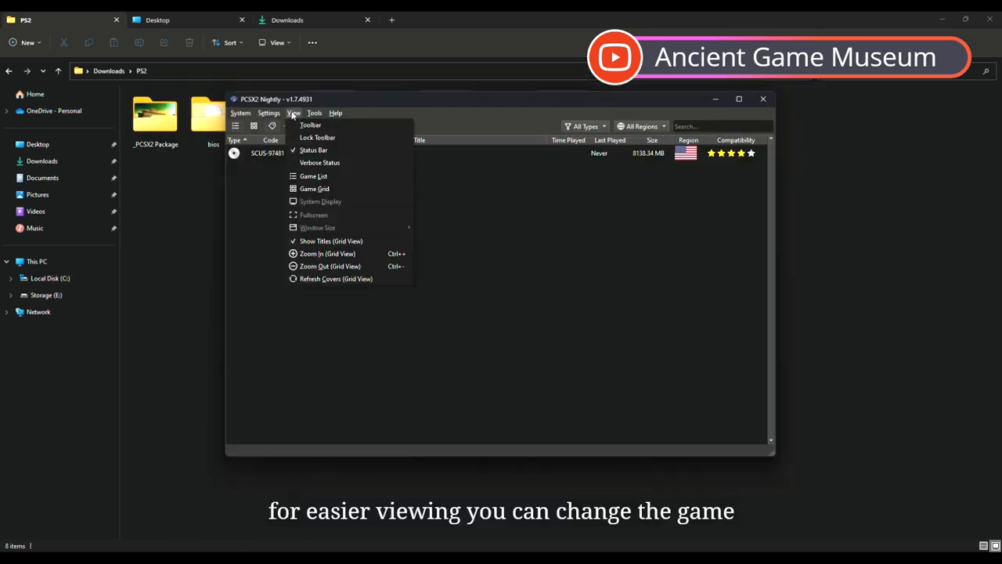
mouse_move(314, 175)
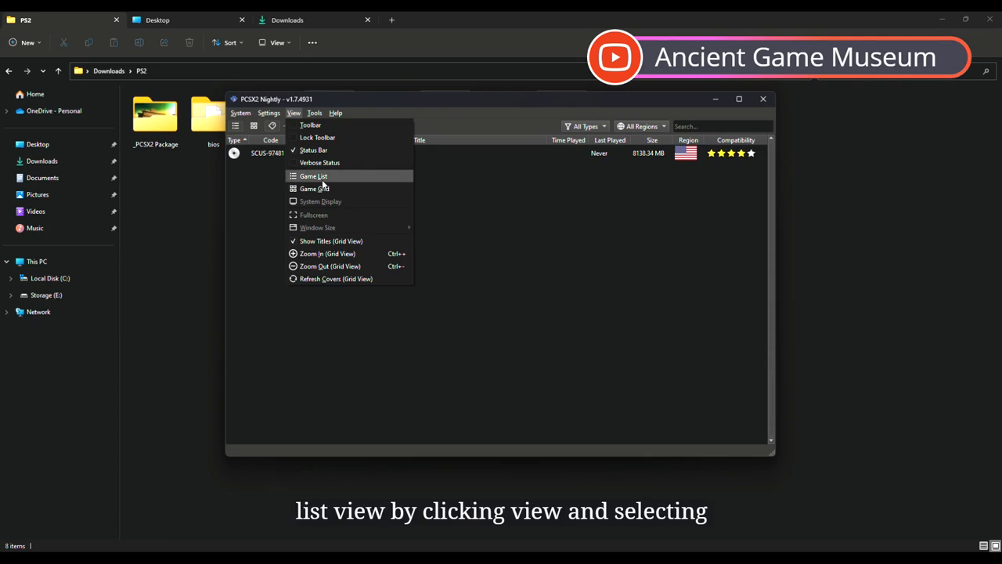
Show the library as a Game Grid and bring up God of War II's cover options.
left_click(314, 176)
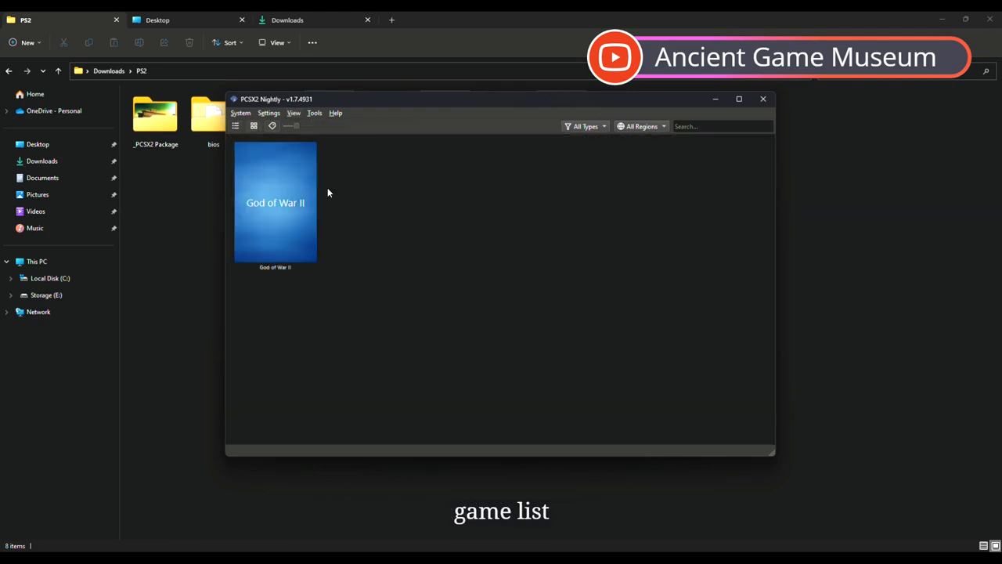
right_click(275, 202)
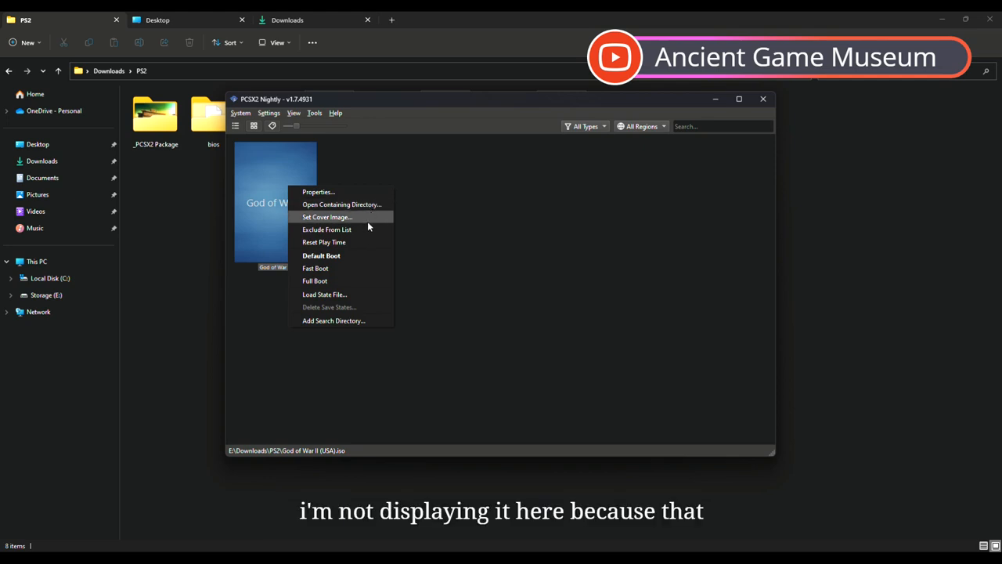
mouse_move(373, 216)
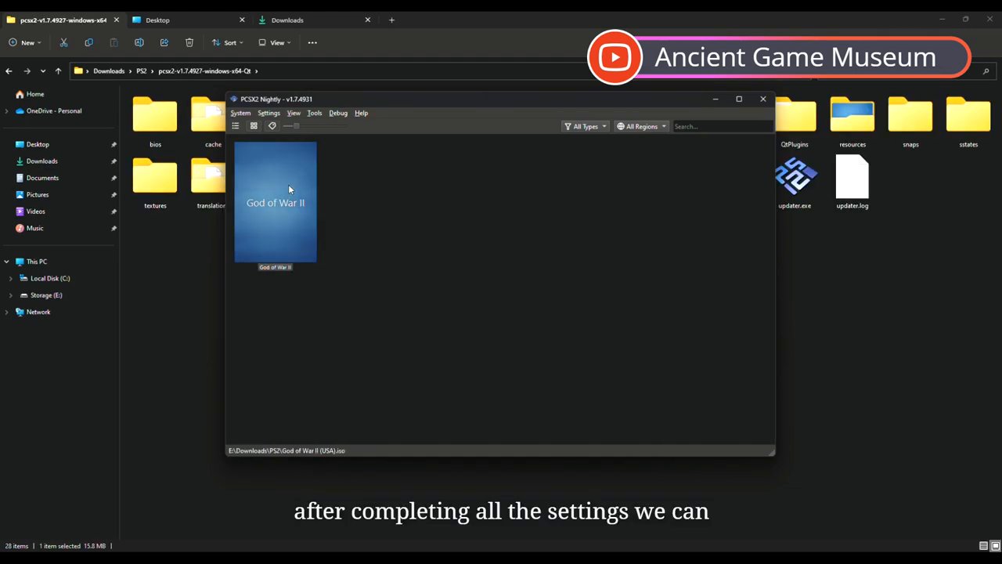
Fast Boot God of War II to its title menu, then quit via System > Exit.
right_click(275, 202)
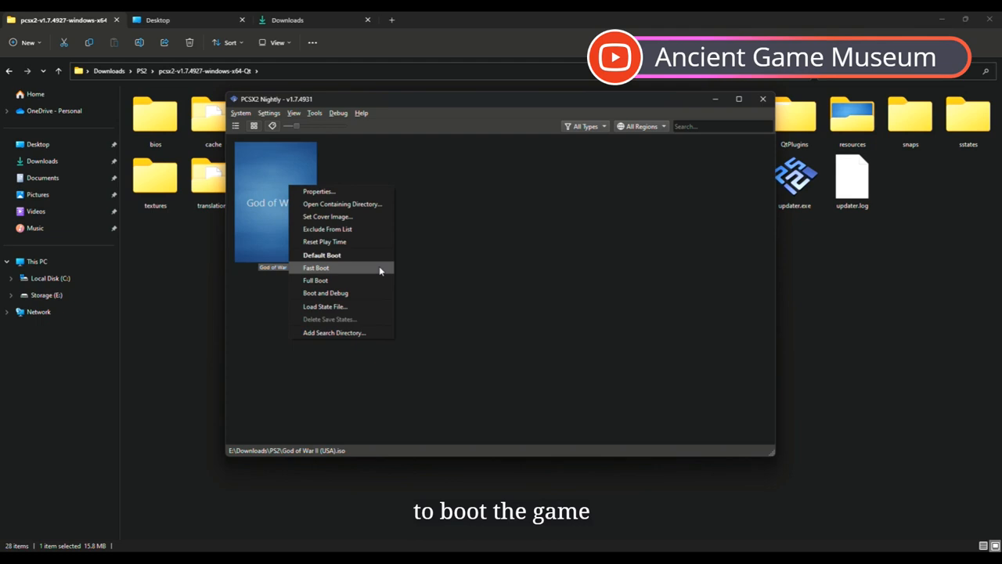
left_click(316, 268)
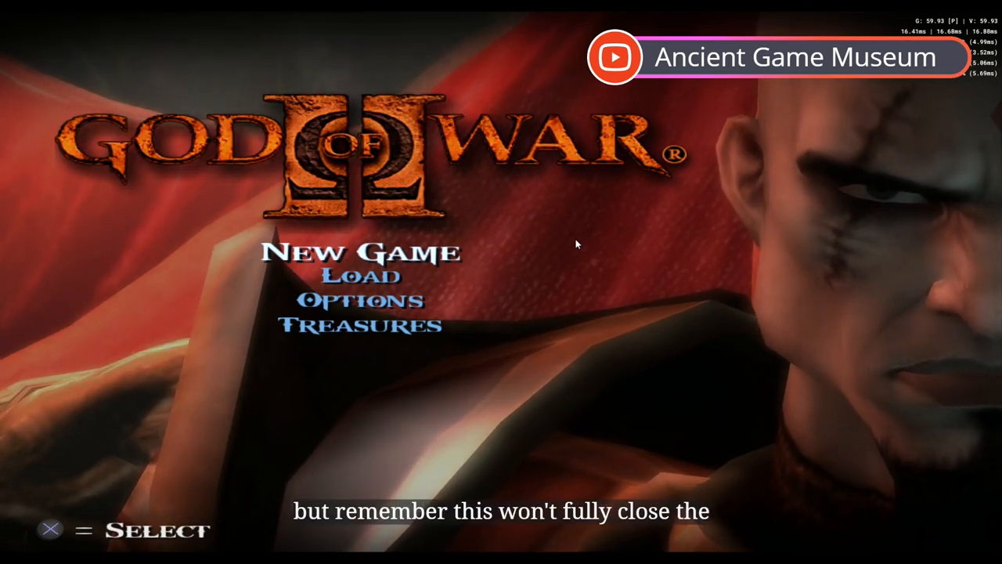
left_click(241, 113)
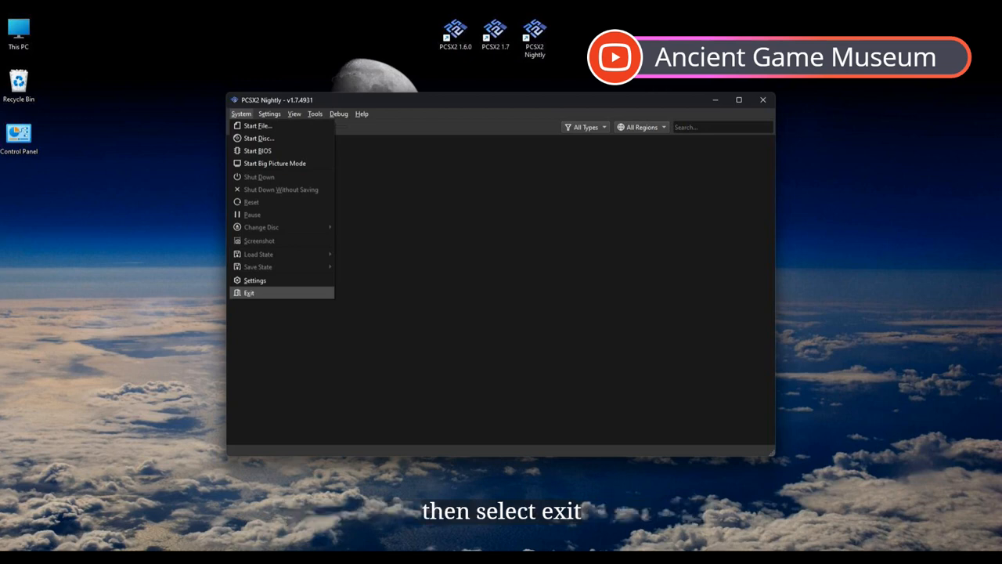
left_click(249, 293)
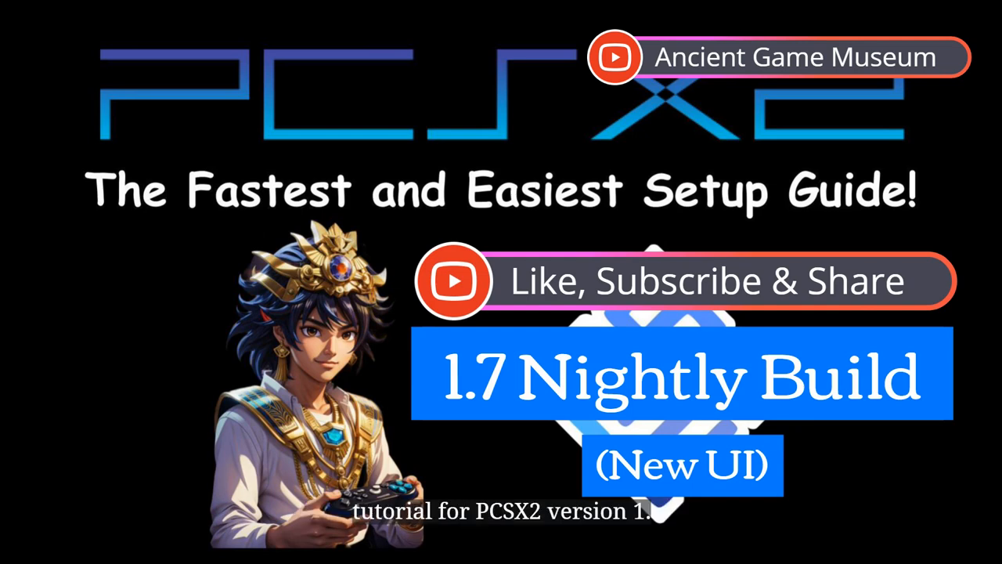